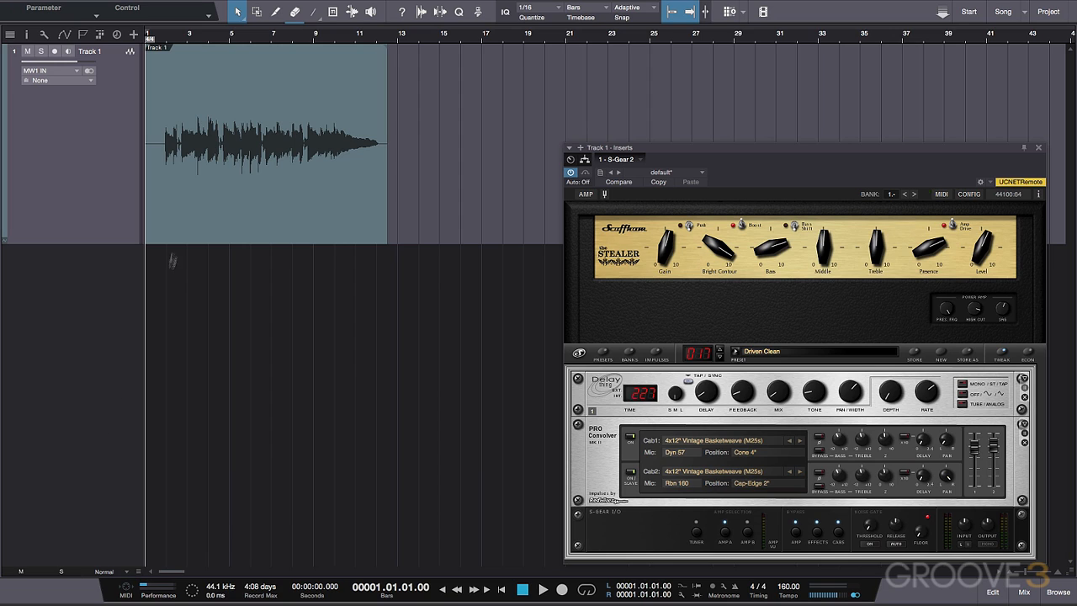
- Select and audition the guitar recording, then show its track inspector panel
left_click(253, 143)
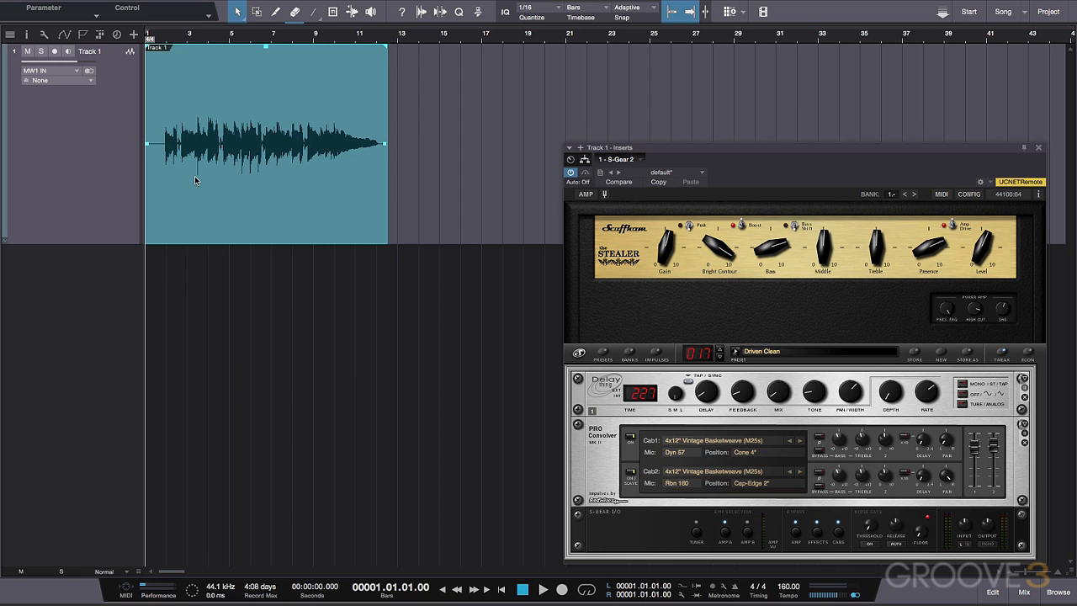
left_click(542, 589)
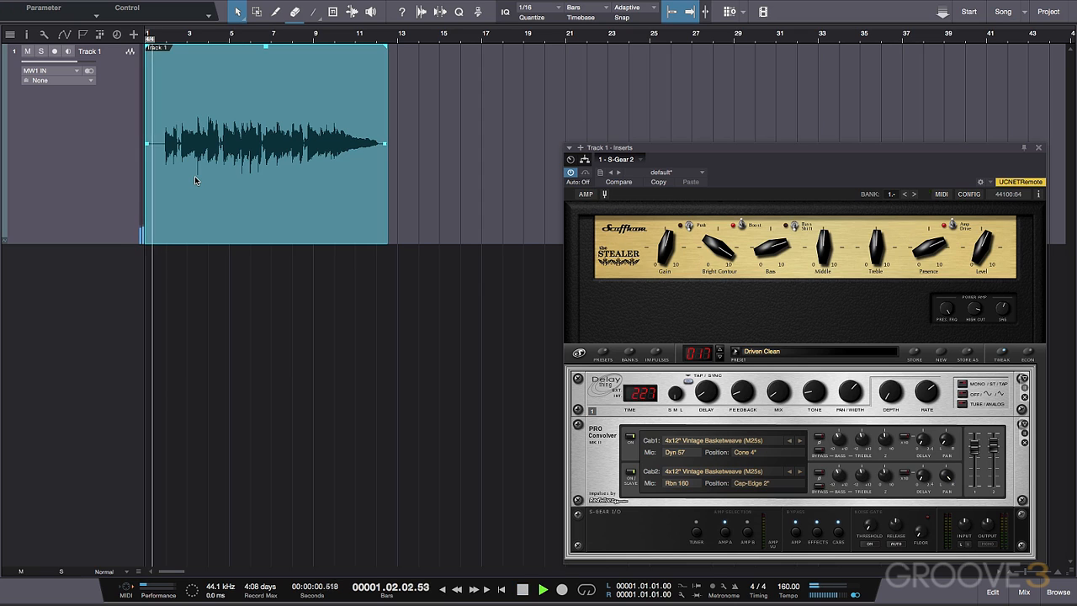
left_click(542, 589)
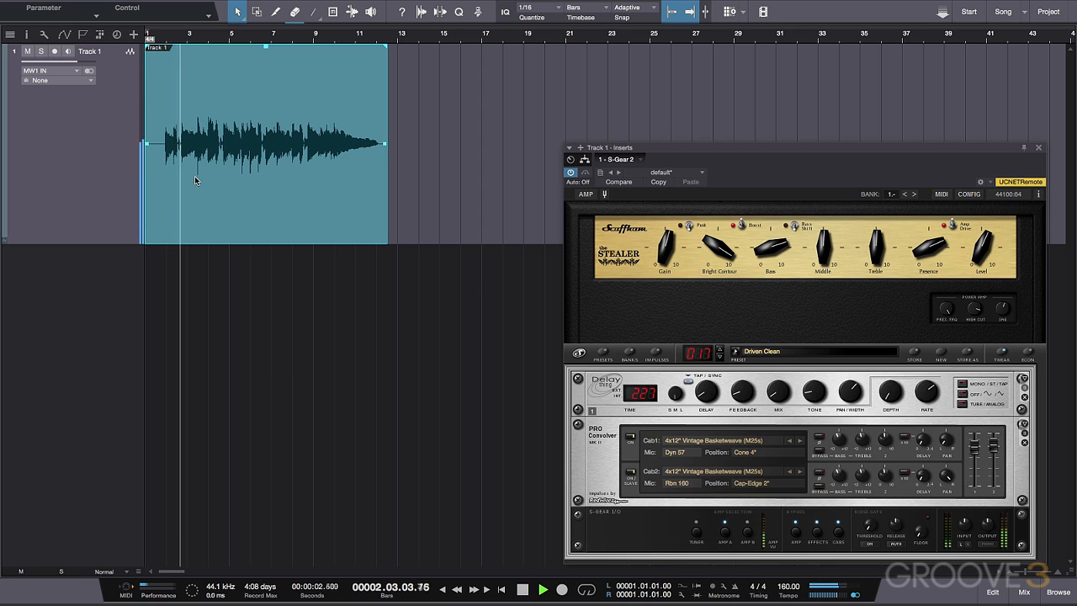
left_click(542, 589)
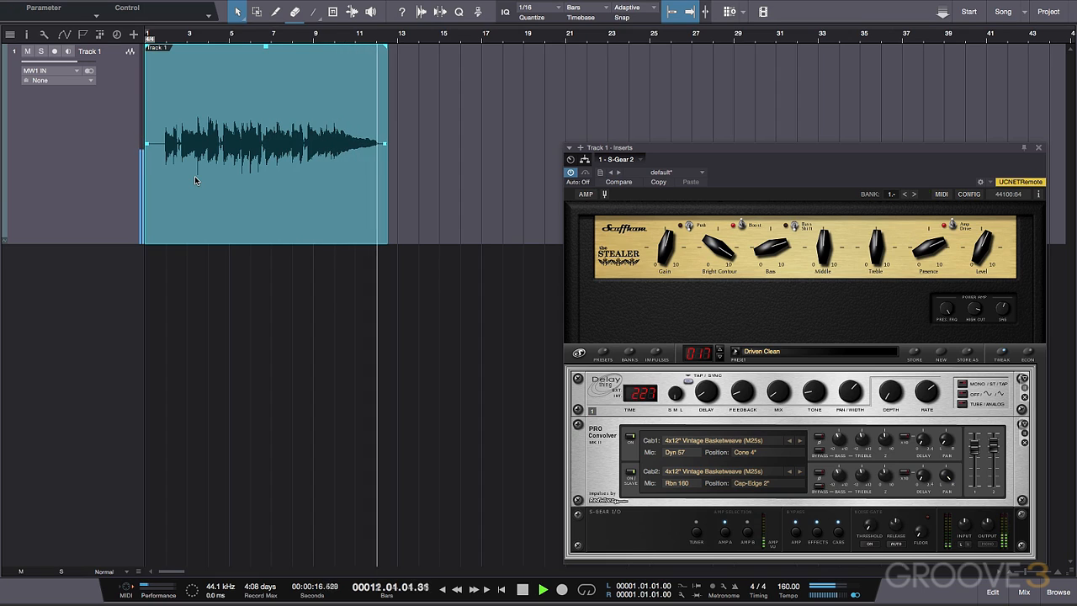
left_click(541, 589)
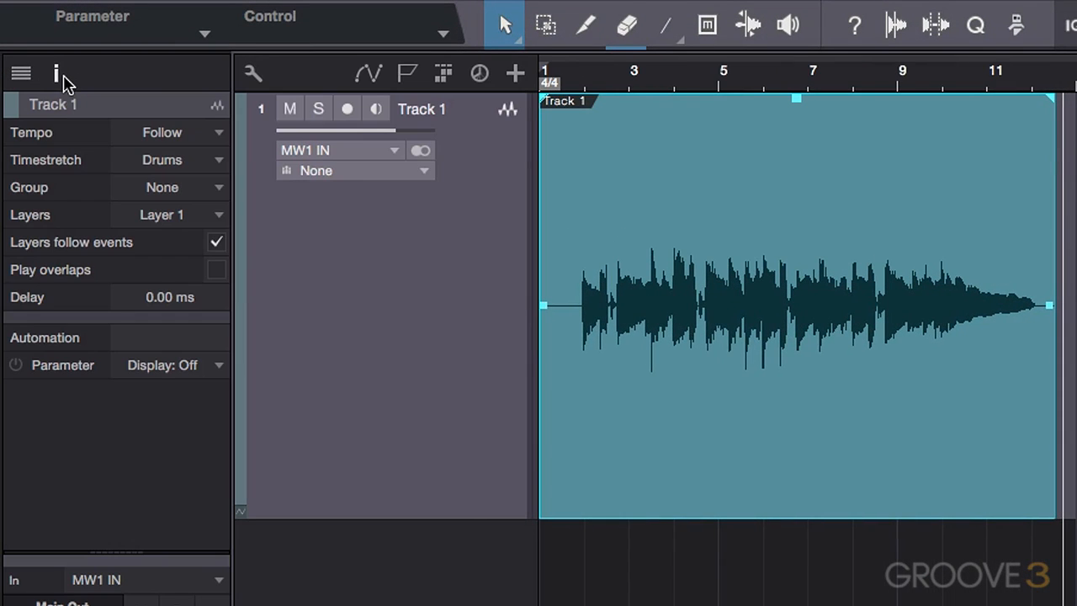
mouse_move(208, 219)
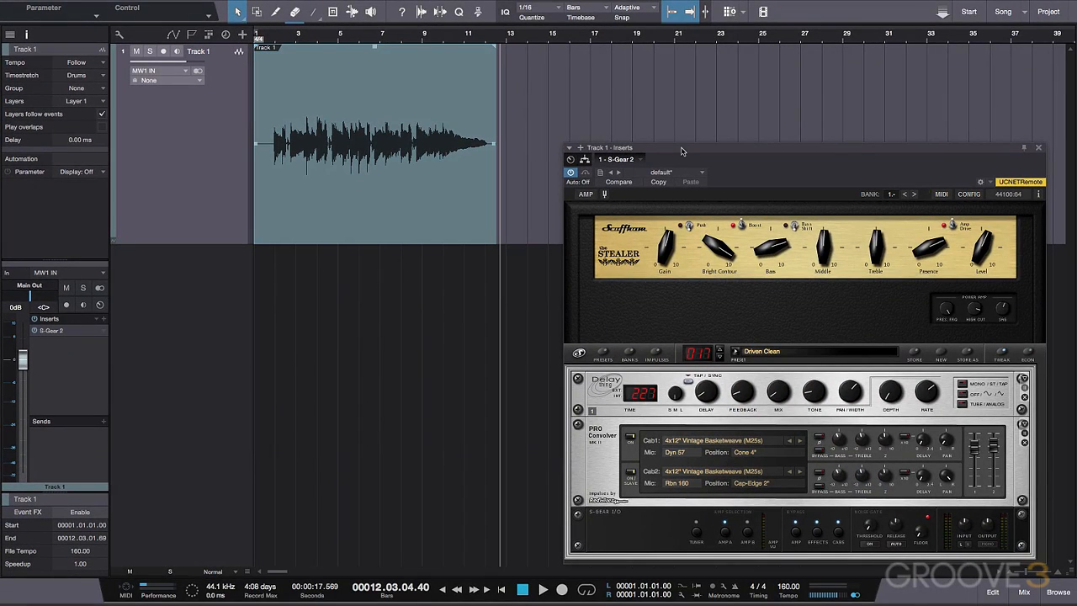
left_click(362, 165)
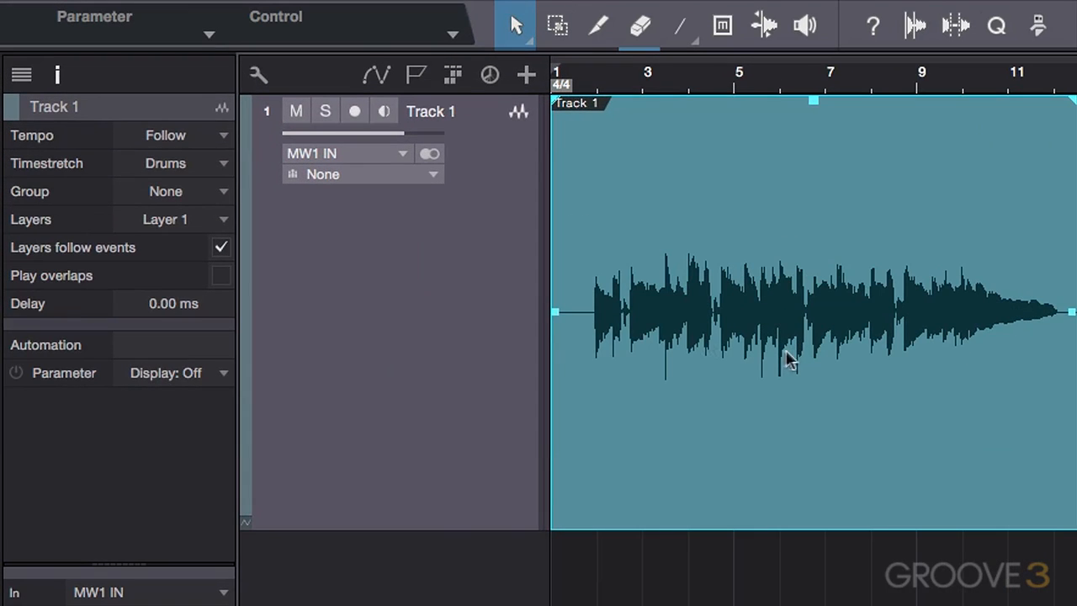
- Rename Layers 1-3 to Middle pickup, Neck pickup and Bridge pickup in the Layers list
left_click(222, 219)
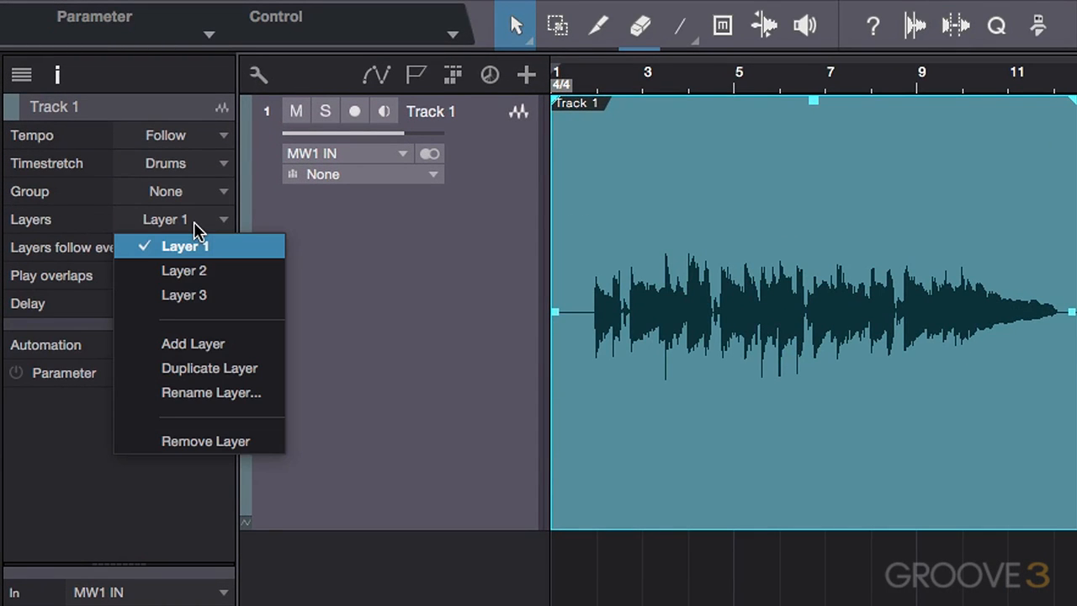
mouse_move(218, 249)
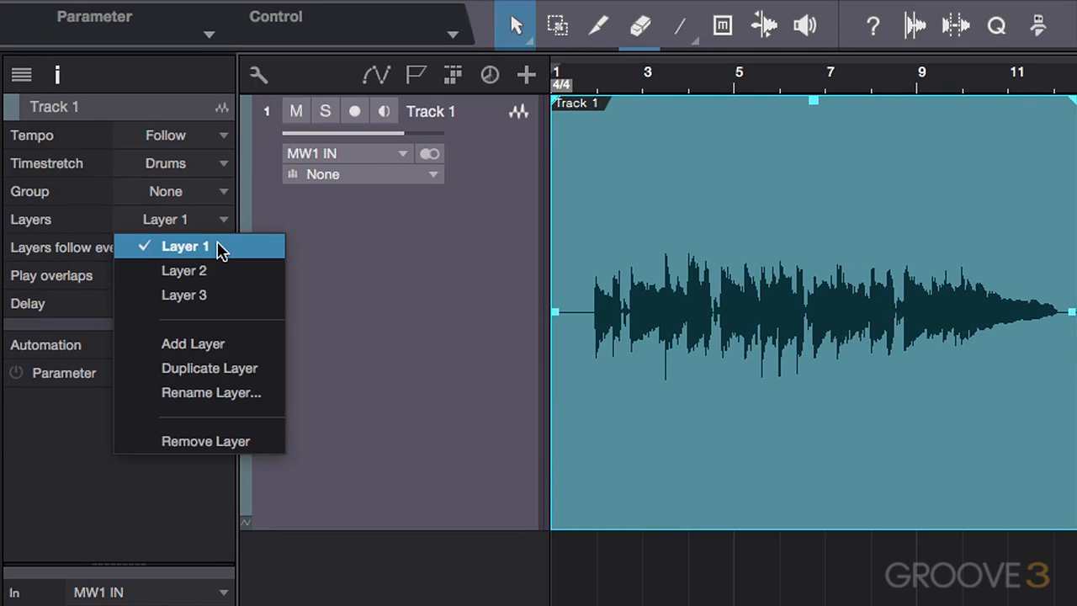
mouse_move(232, 393)
type("Mid")
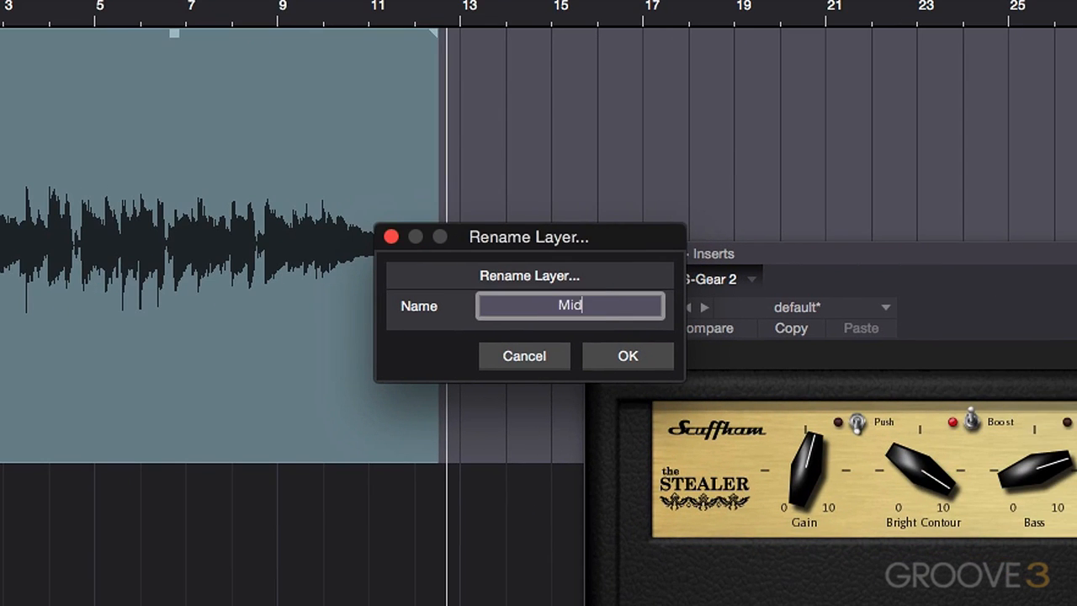
left_click(626, 355)
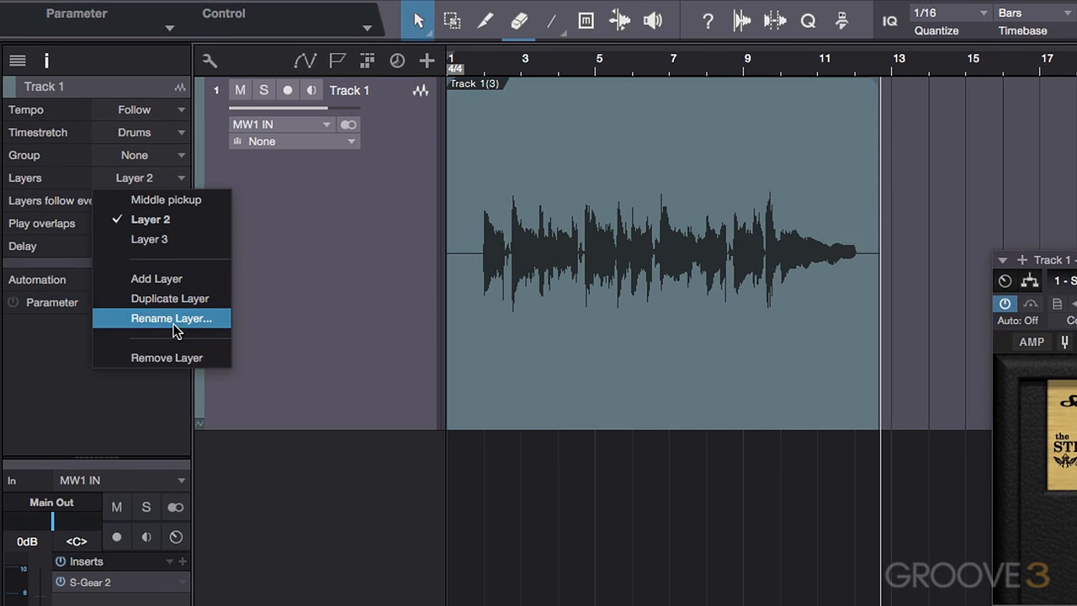
left_click(172, 317)
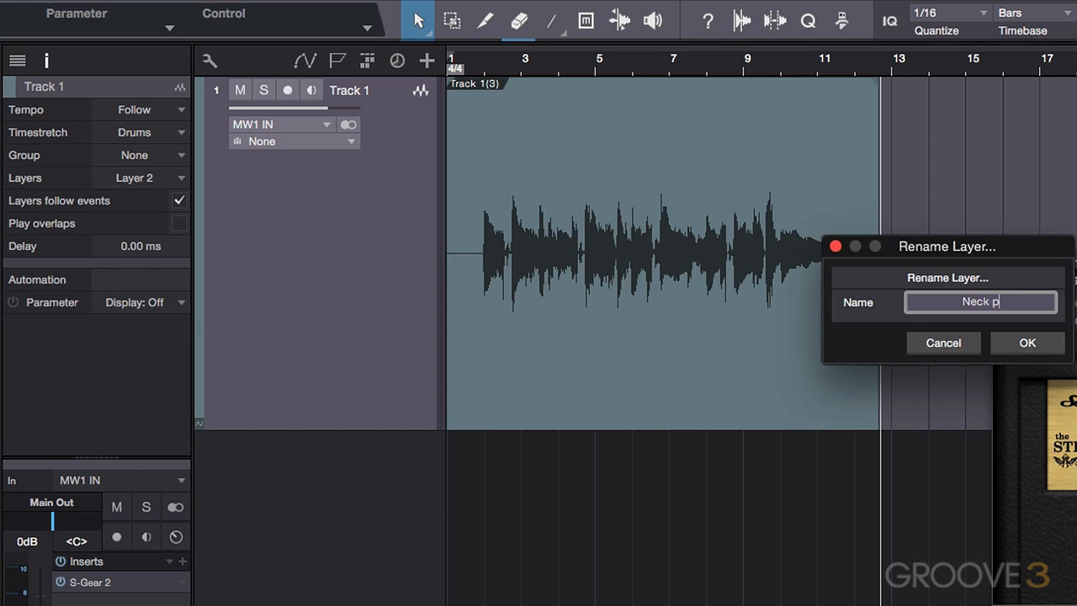
left_click(1026, 343)
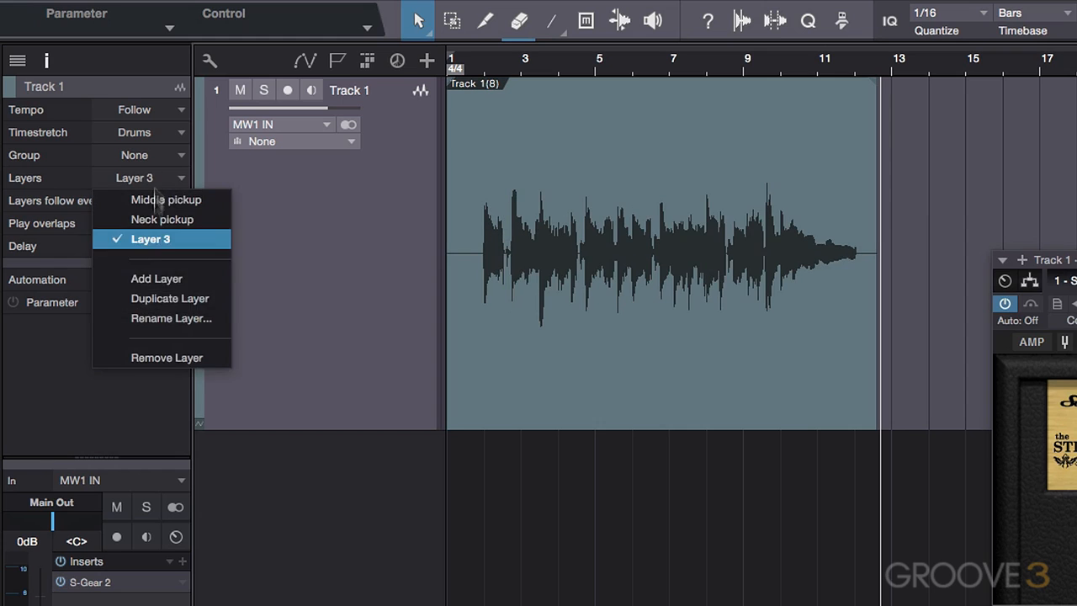
left_click(172, 318)
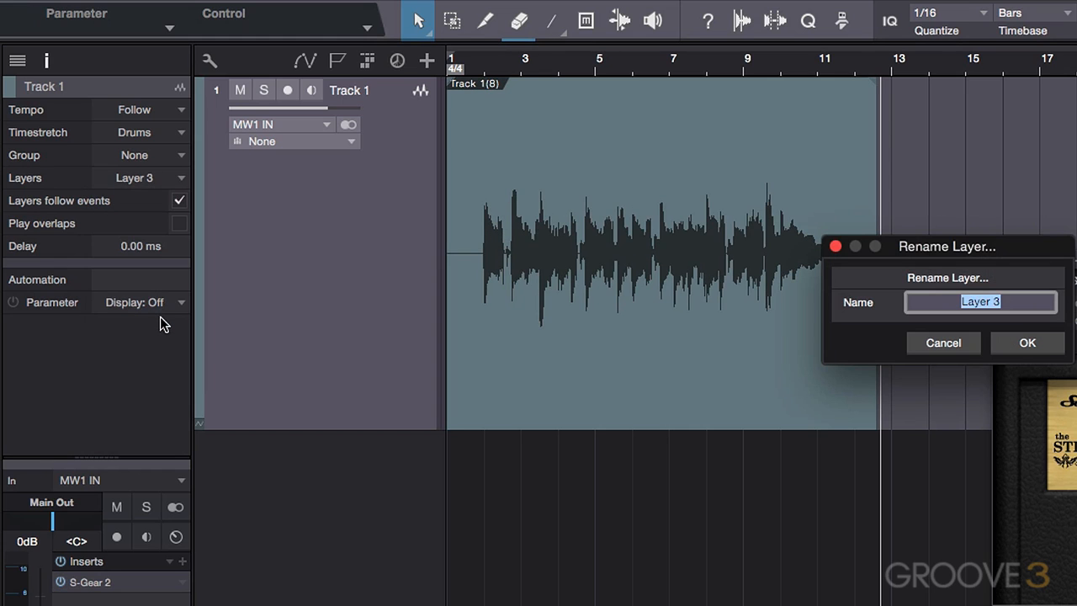
type("Bridge pickup")
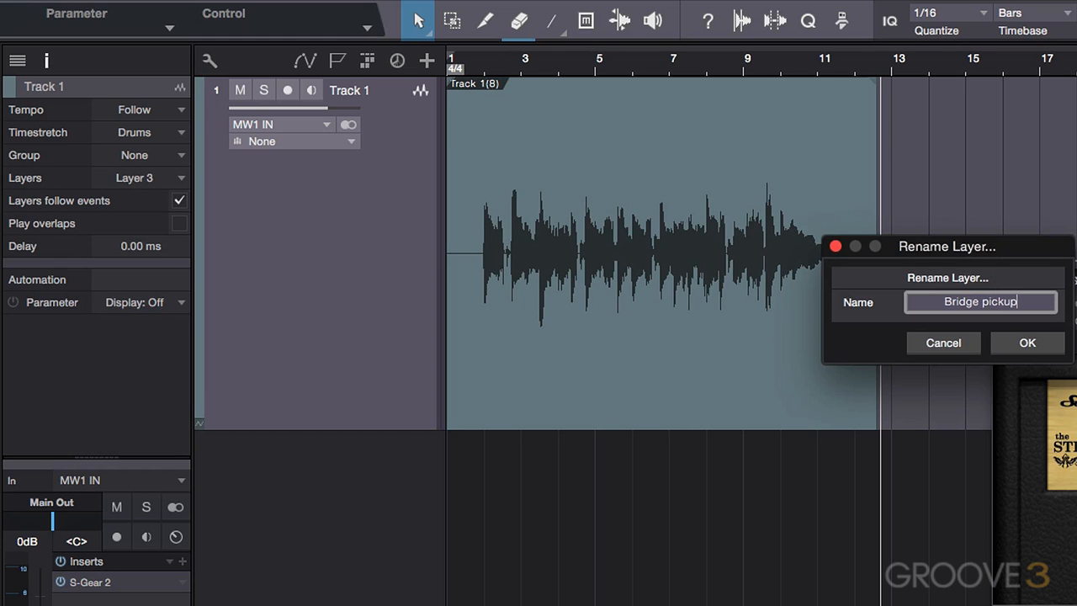
left_click(1026, 343)
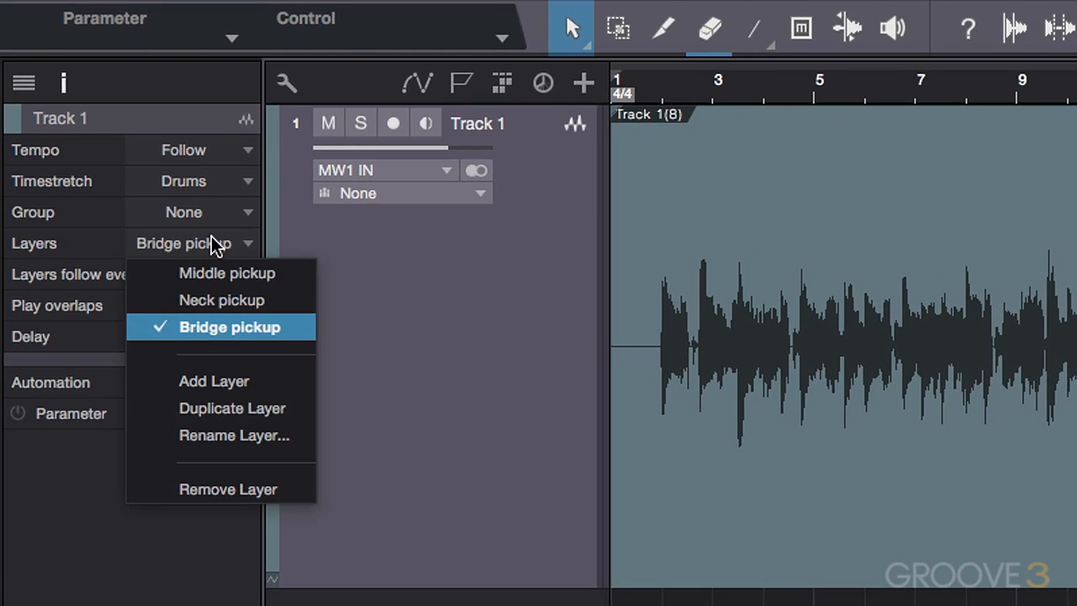
mouse_move(222, 300)
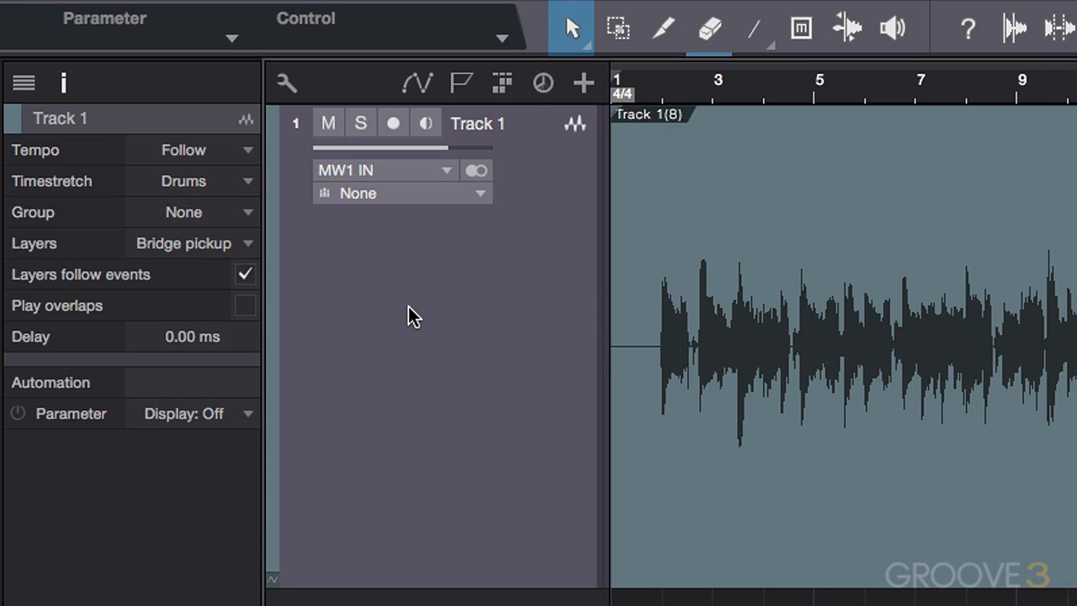
mouse_move(404, 352)
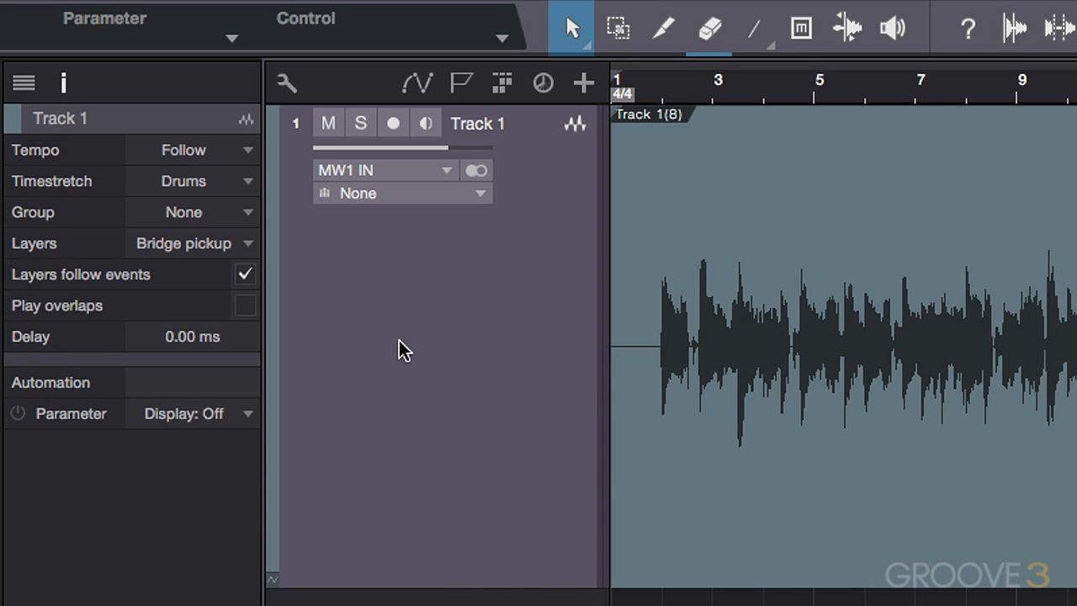
- Expand Track 1's layers into separate lanes via its header menu
right_click(404, 348)
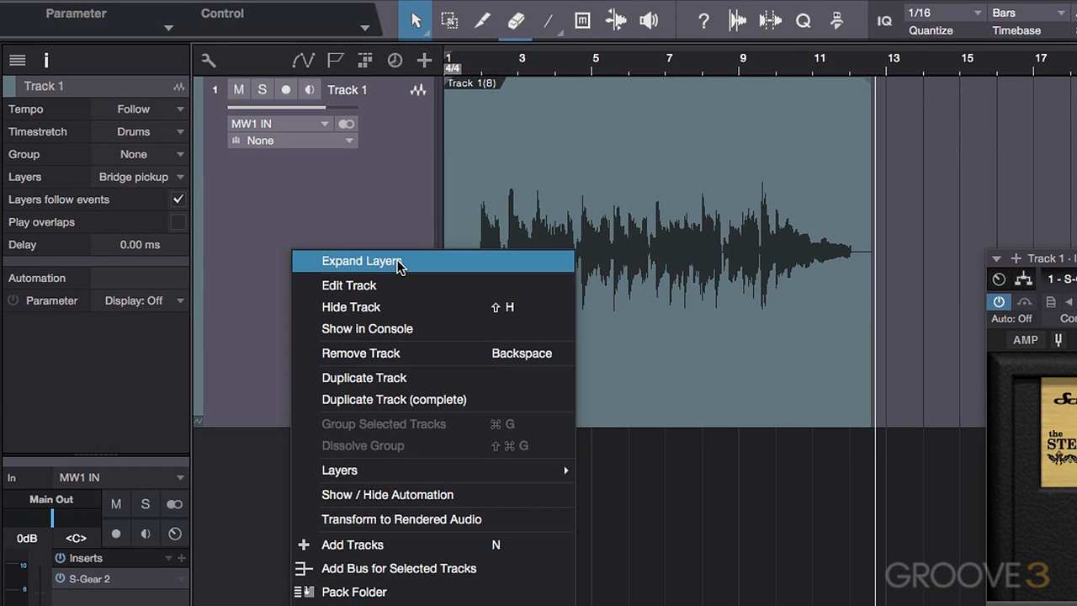
left_click(361, 259)
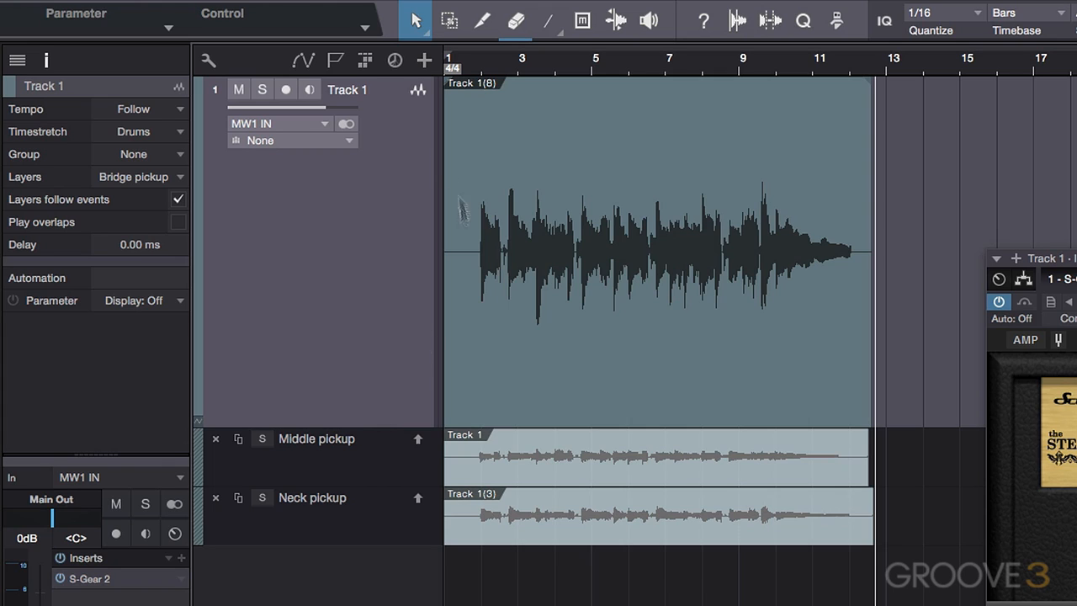
mouse_move(357, 407)
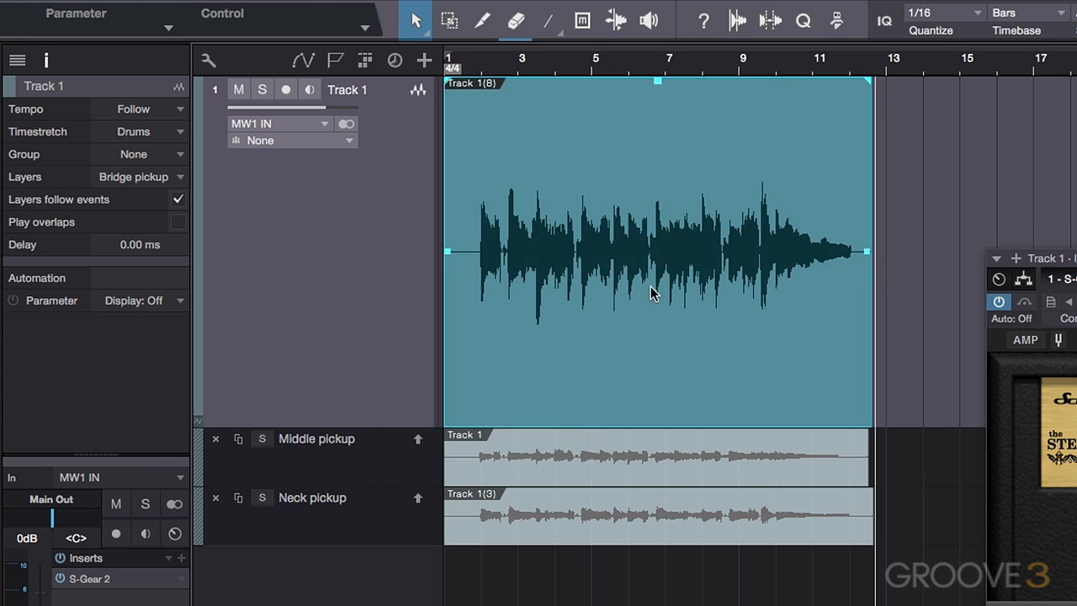
mouse_move(654, 243)
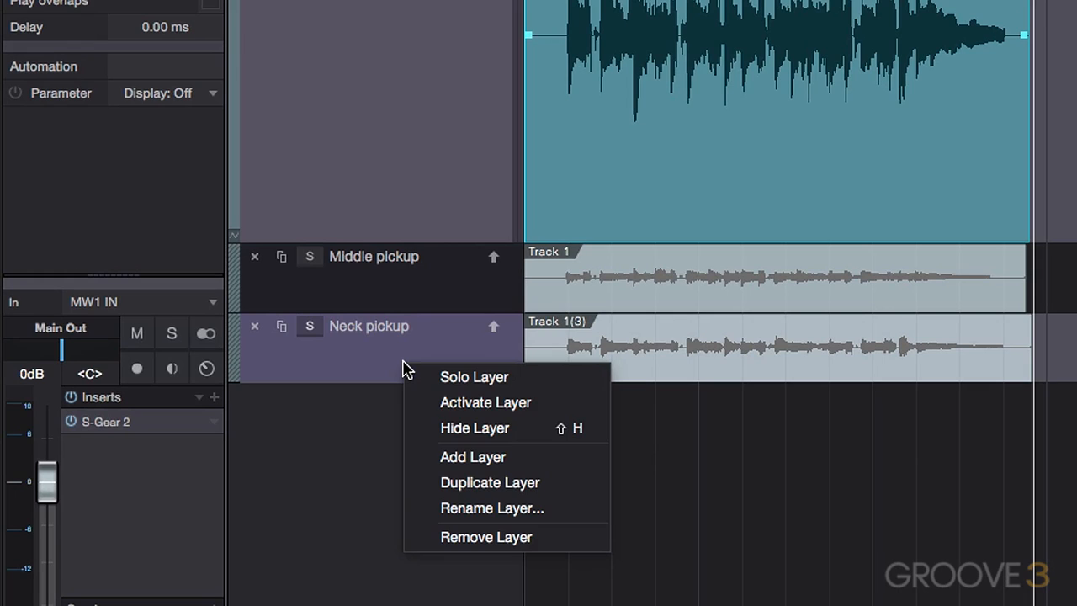
mouse_move(505, 457)
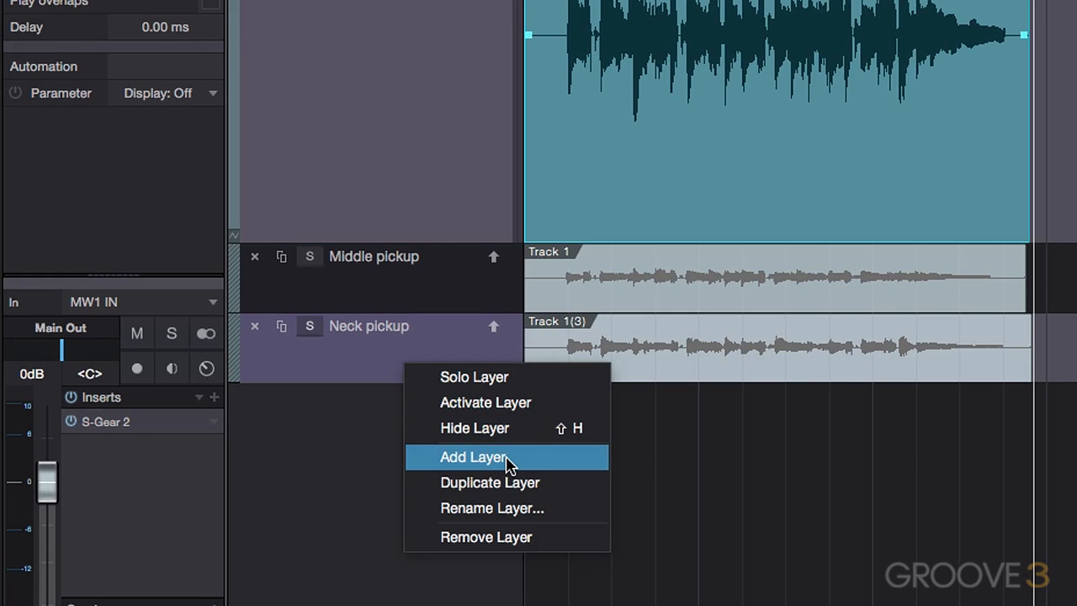
- Add a new layer to Track 1 and rename it Bridge pickup
left_click(473, 458)
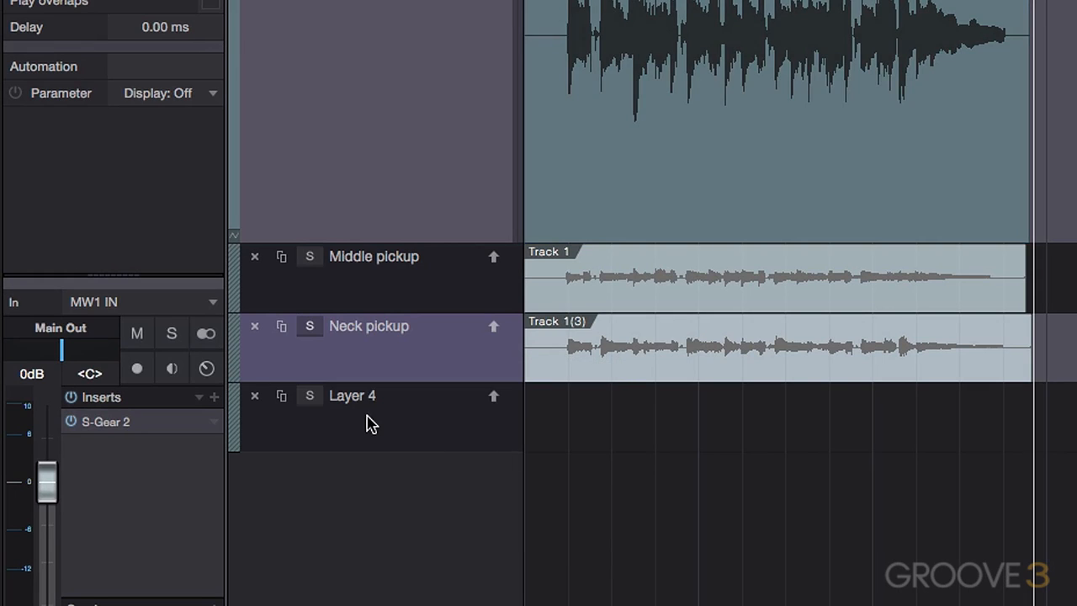
double_click(354, 396)
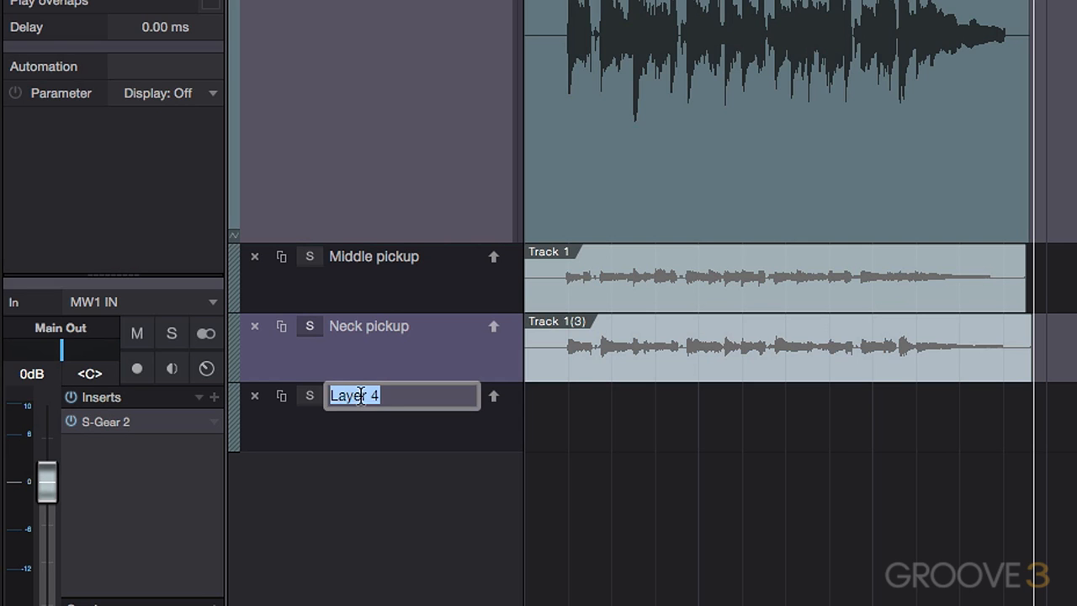
type("Bridge pickup")
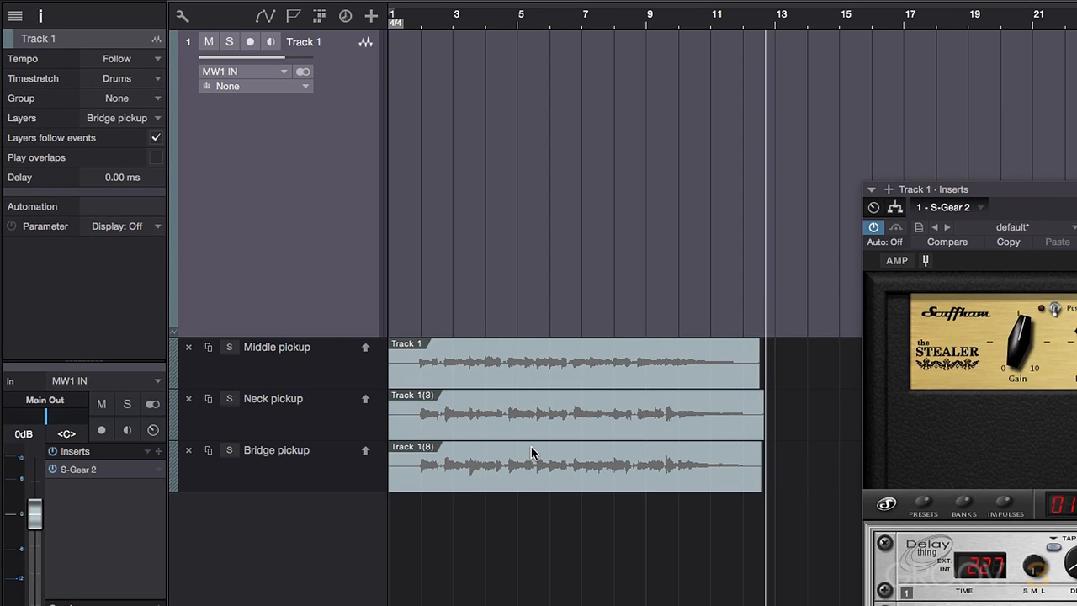
mouse_move(420, 18)
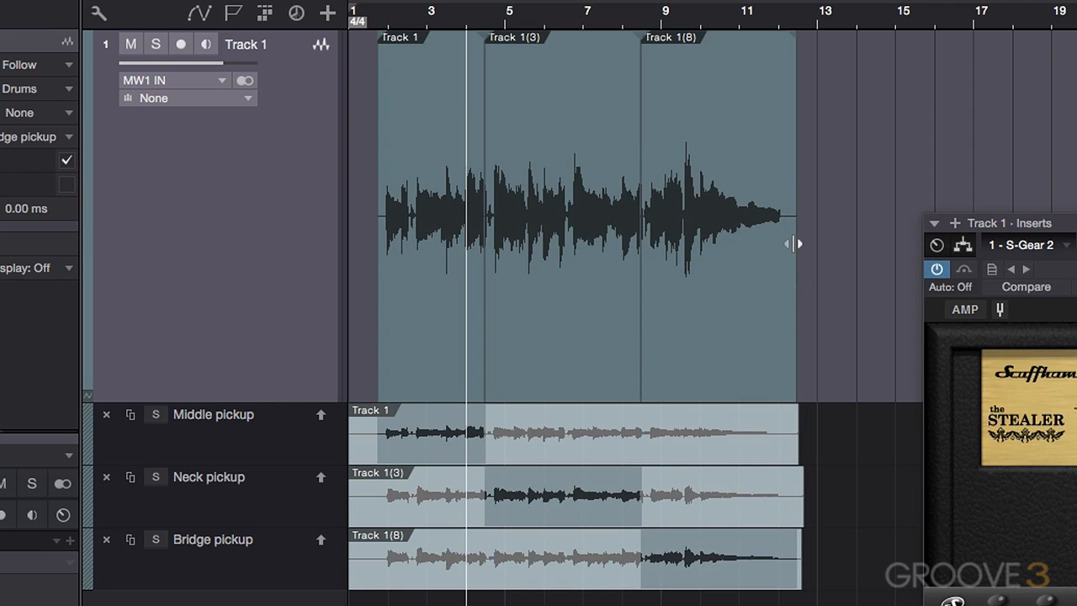
mouse_move(385, 18)
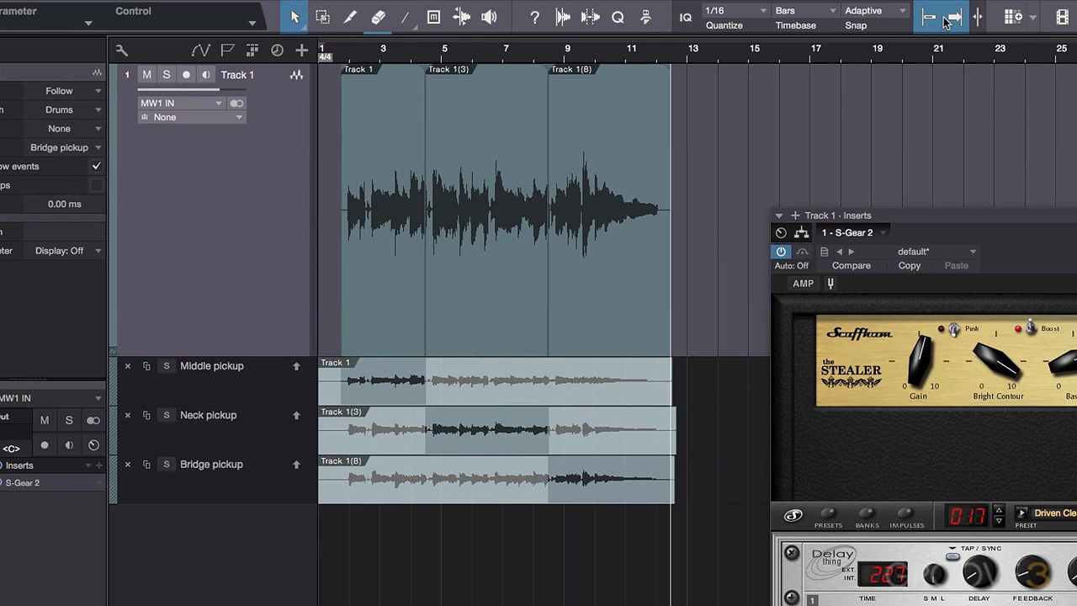
mouse_move(929, 17)
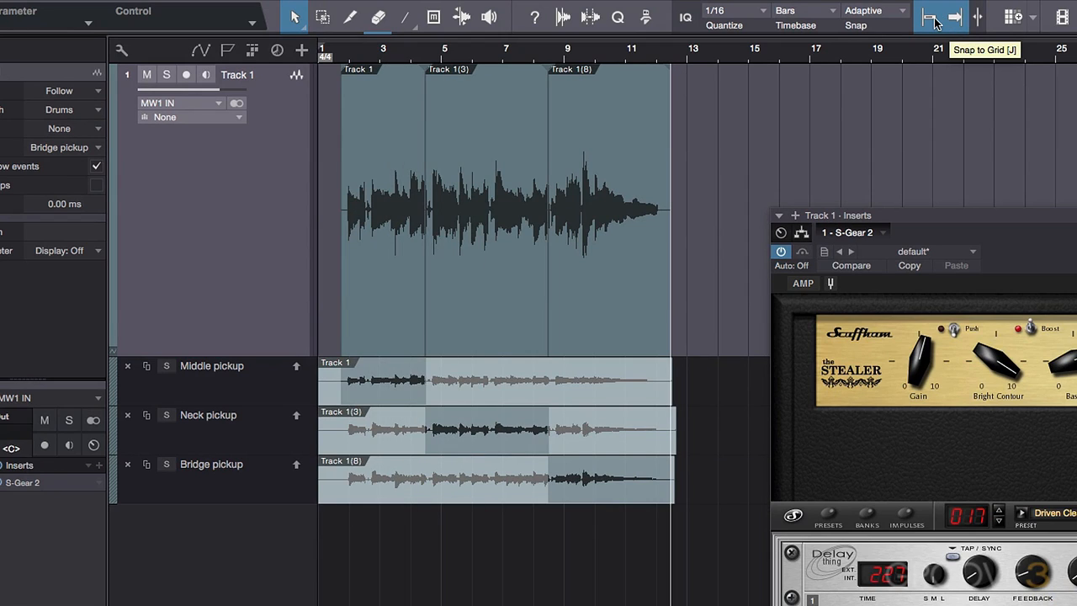
mouse_move(732, 11)
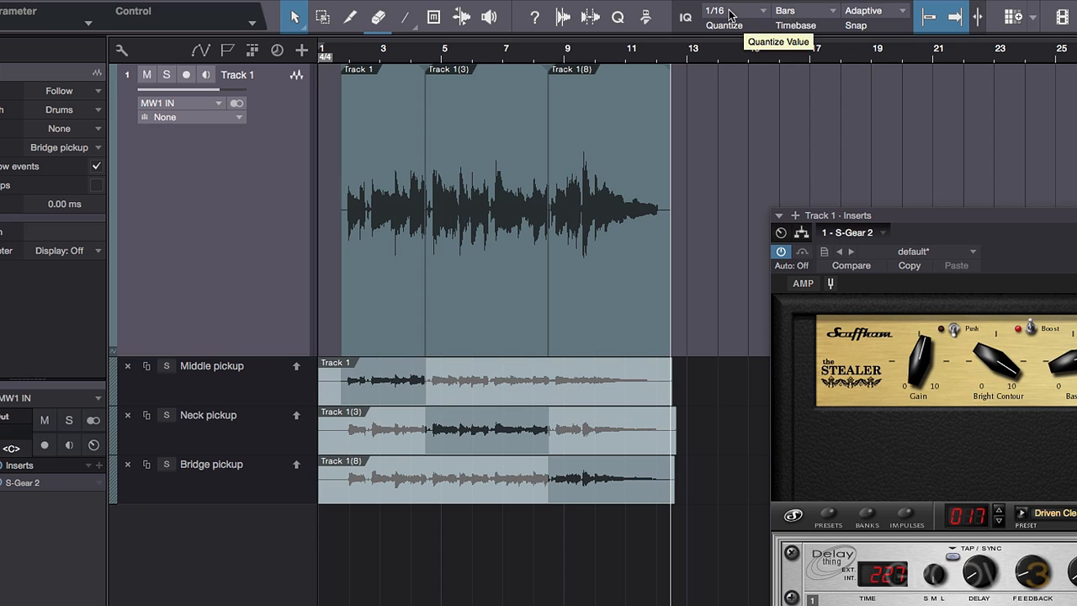
mouse_move(928, 17)
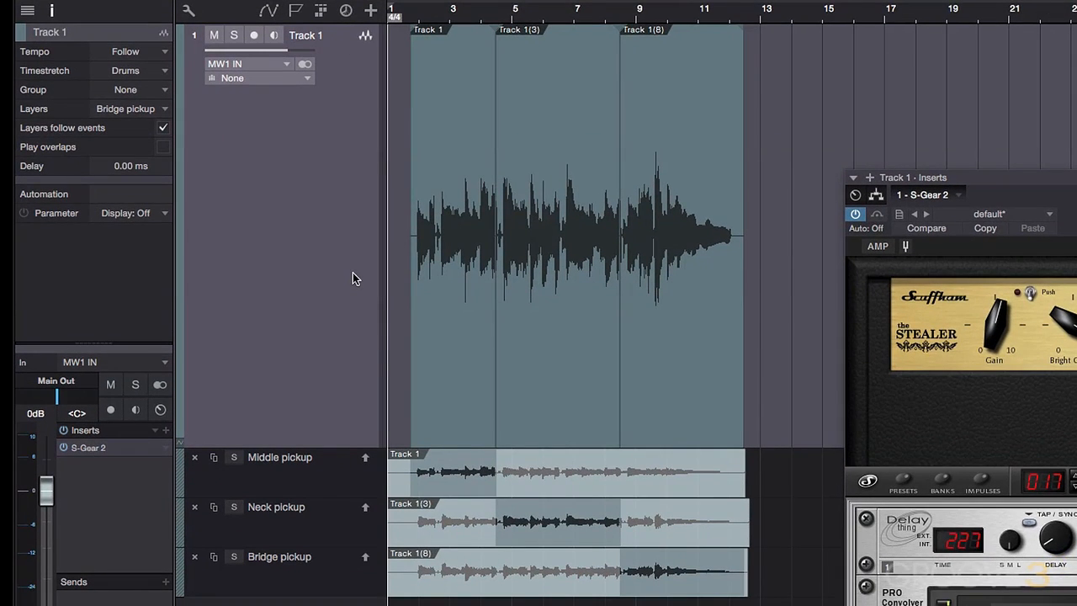
left_click(279, 458)
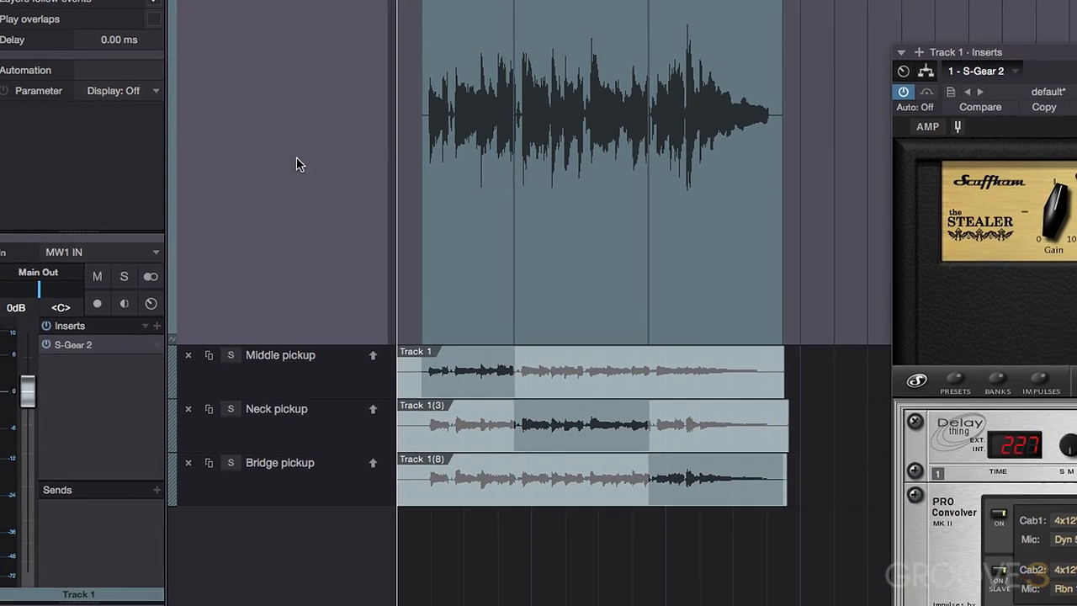
- Collapse Track 1's layer lanes, leaving only the comped main lane
right_click(299, 164)
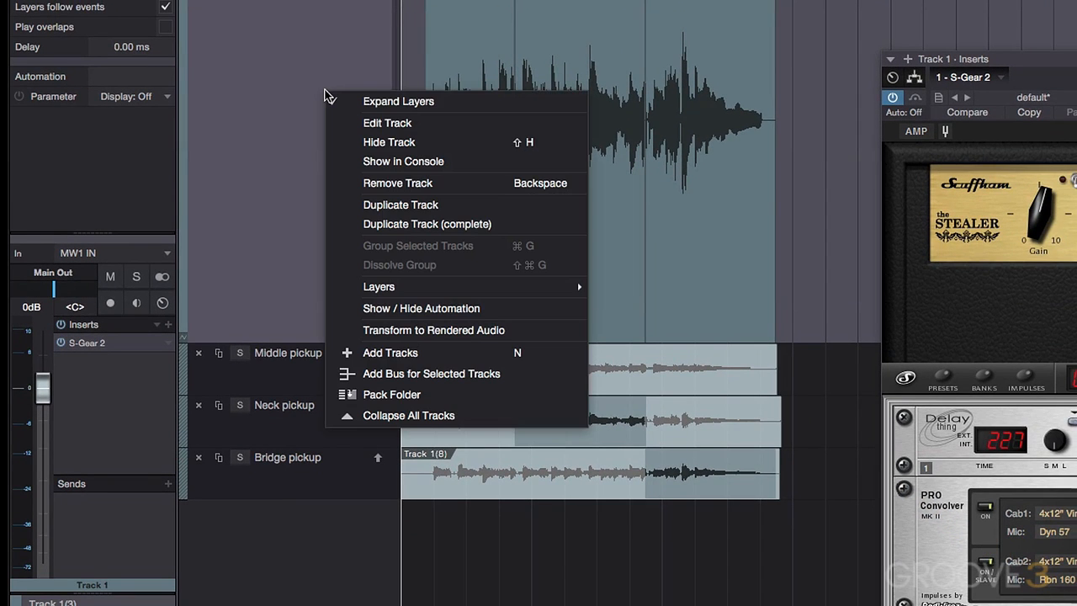
mouse_move(396, 101)
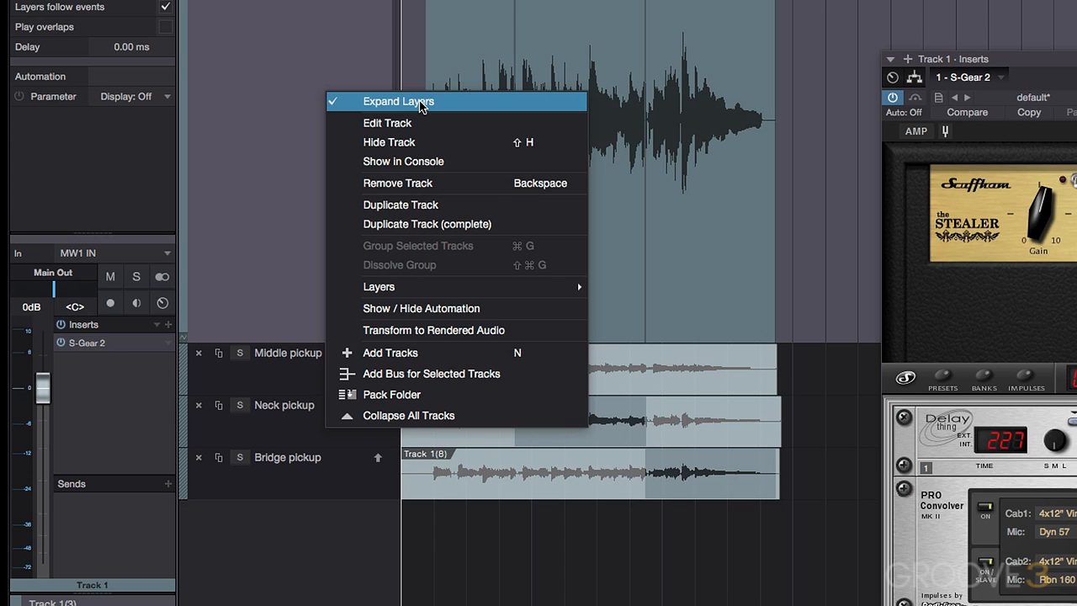
left_click(397, 101)
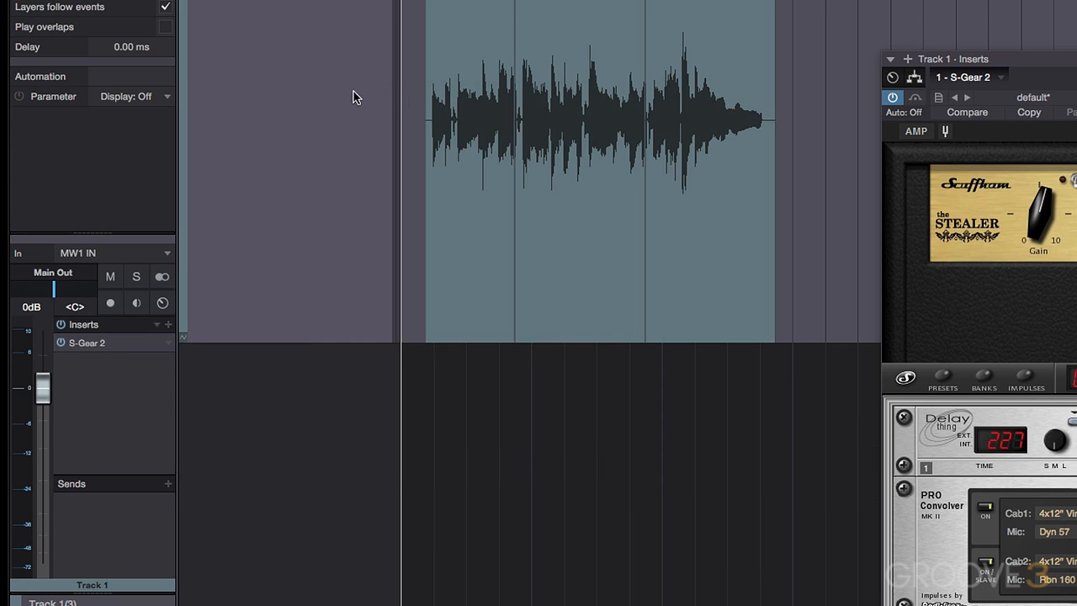